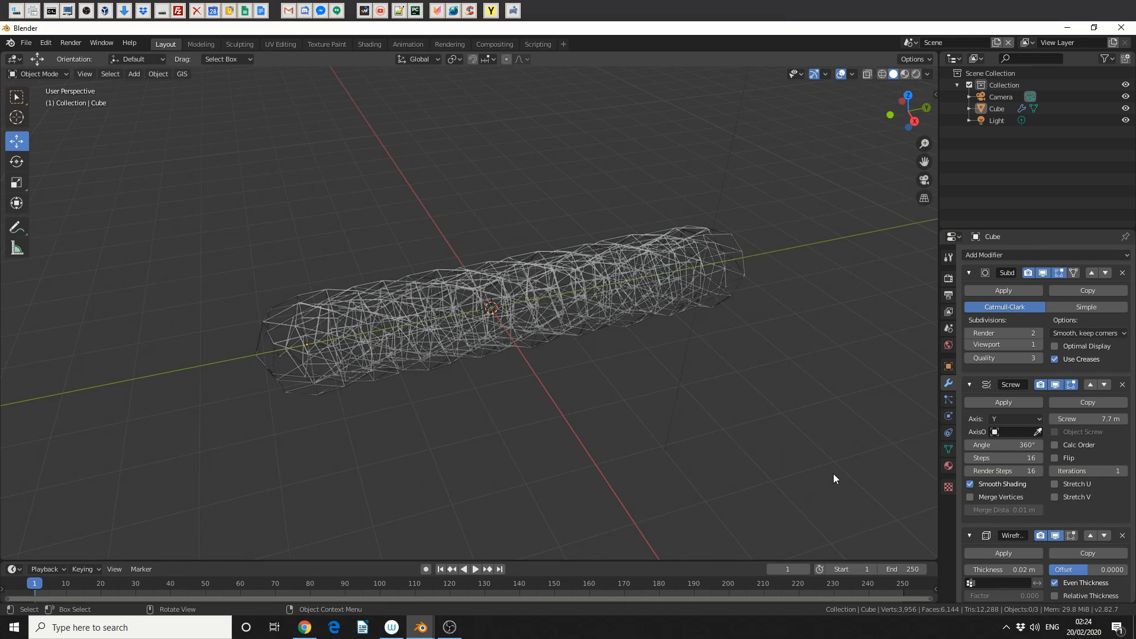
pyautogui.moveTo(525, 317)
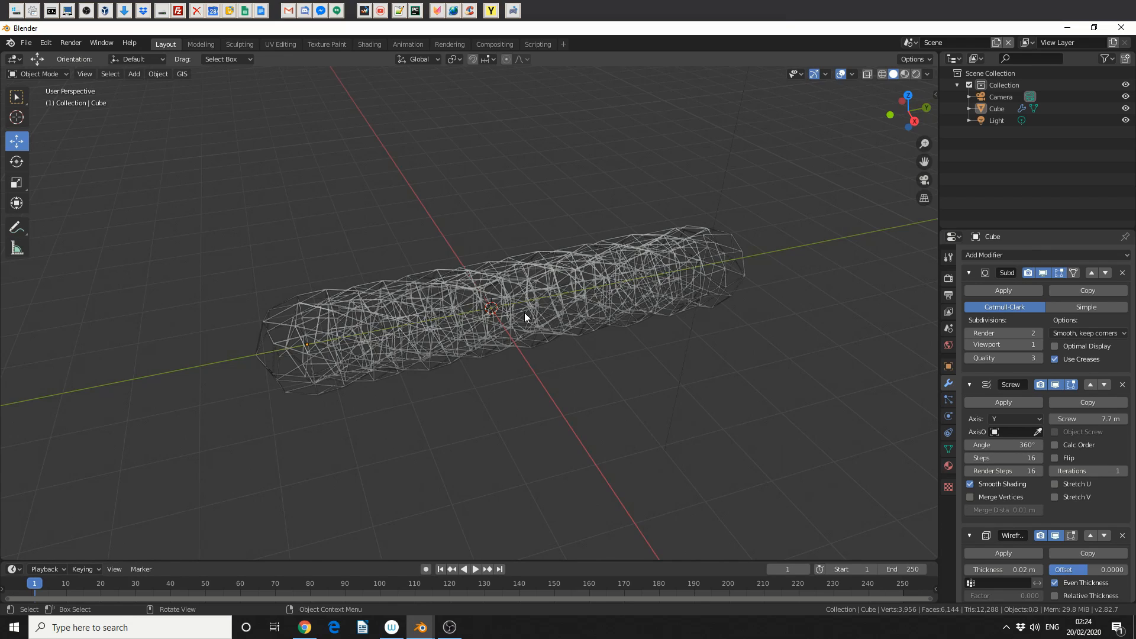
# Select the wireframe tube object Cube in the 3D viewport.
pyautogui.click(492, 312)
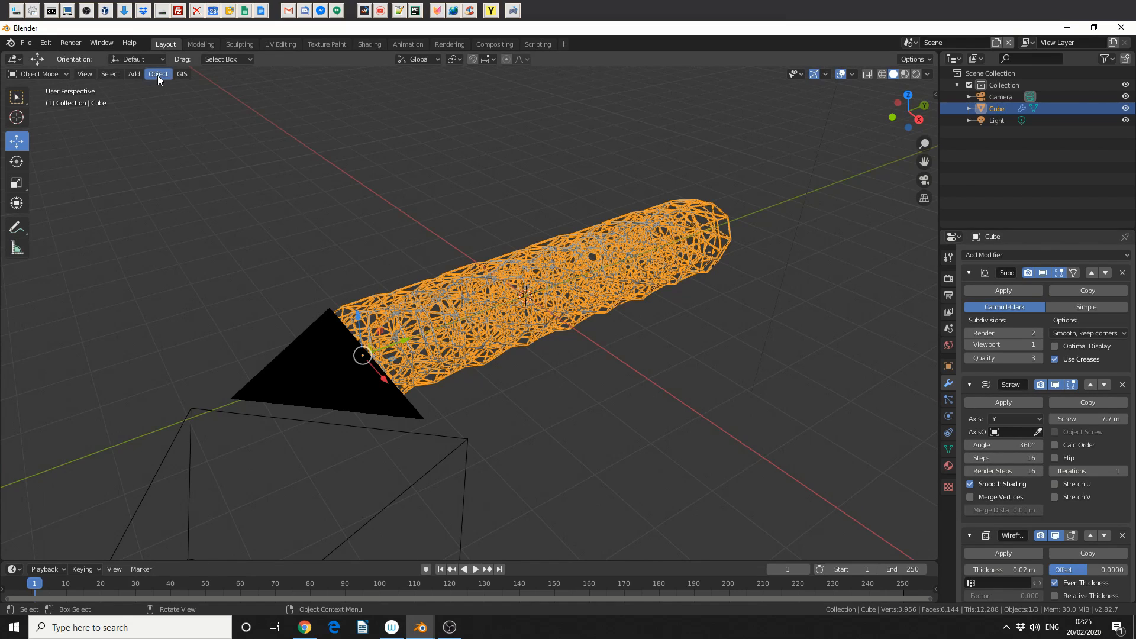
# Convert the tube to a plain mesh, then switch to Scene.001 with Cube.001.
pyautogui.click(158, 74)
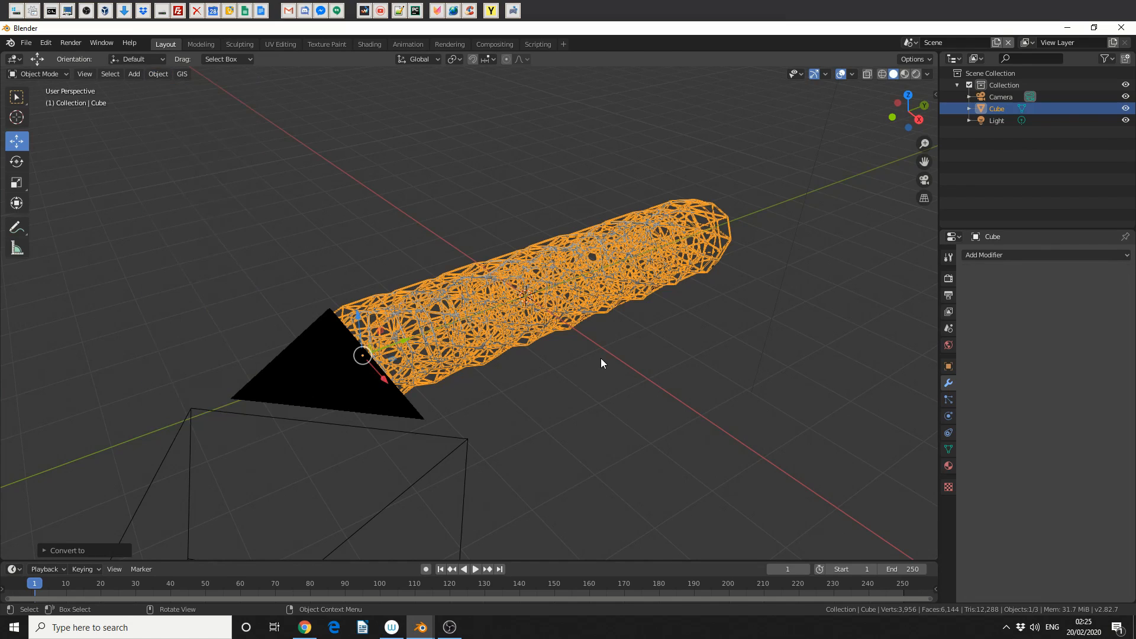
pyautogui.click(603, 365)
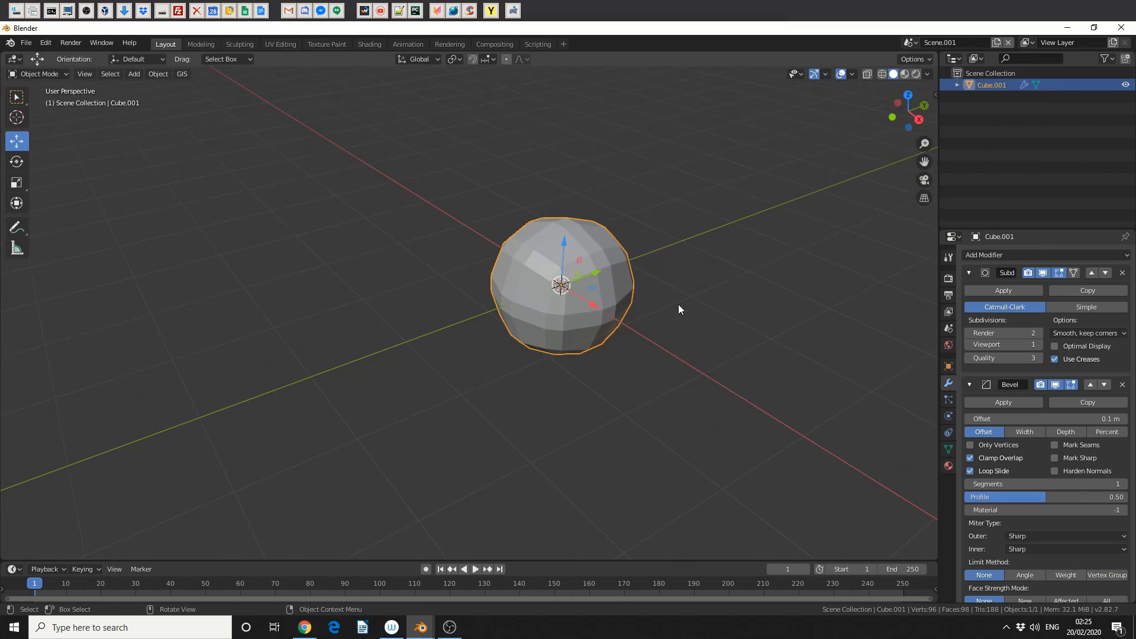
pyautogui.click(45, 42)
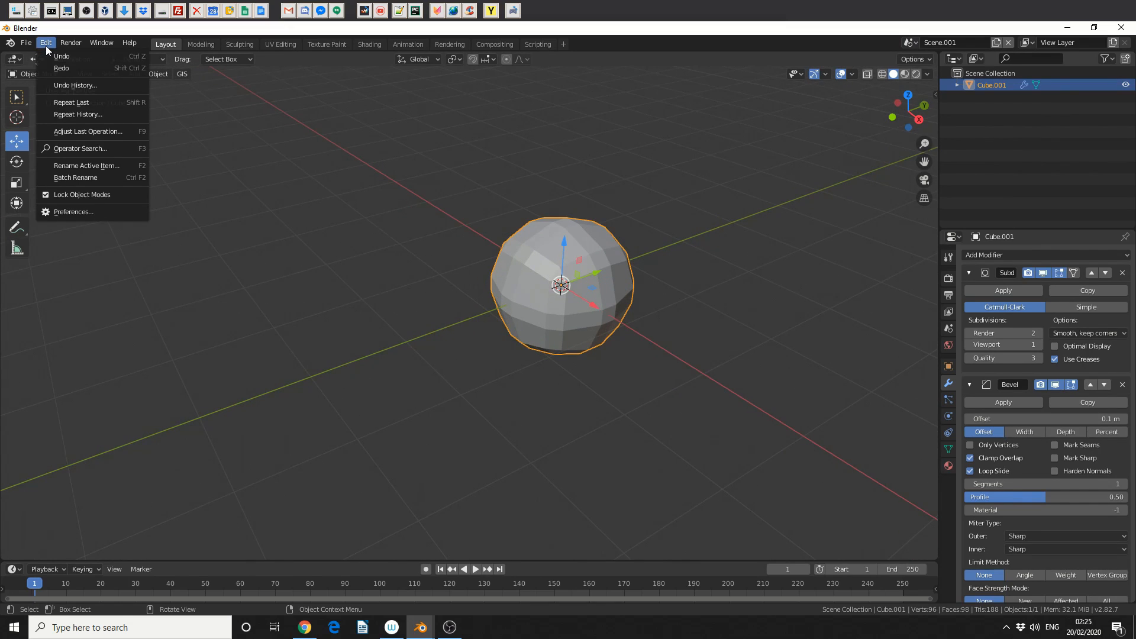
# Show the enabled Modifier Tools add-on in Preferences > Add-ons.
pyautogui.click(74, 211)
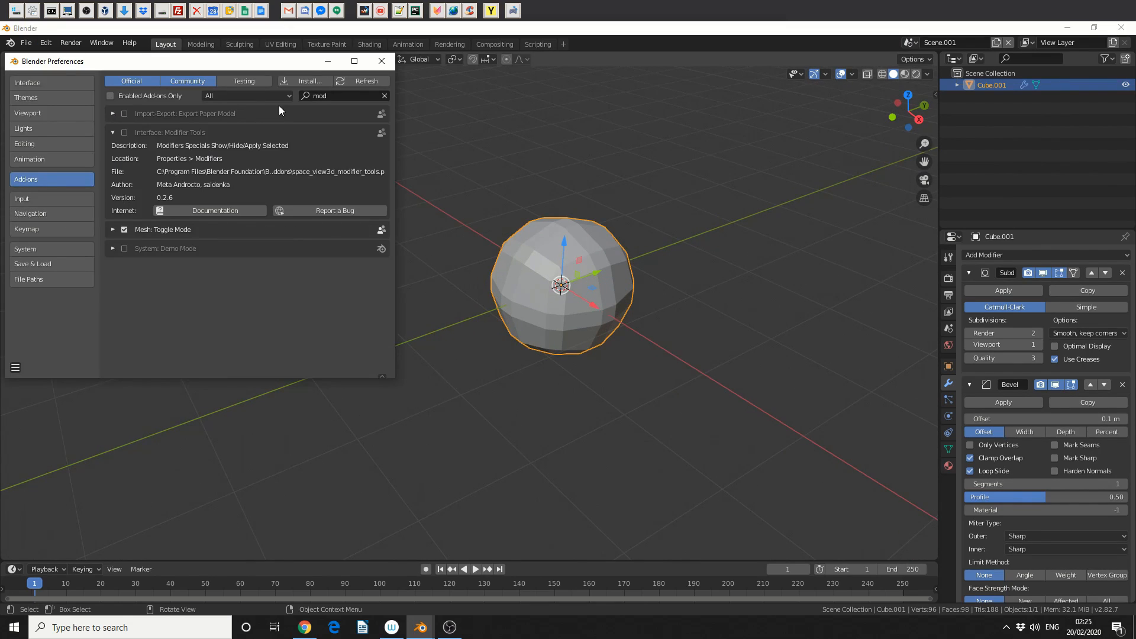
pyautogui.moveTo(268, 154)
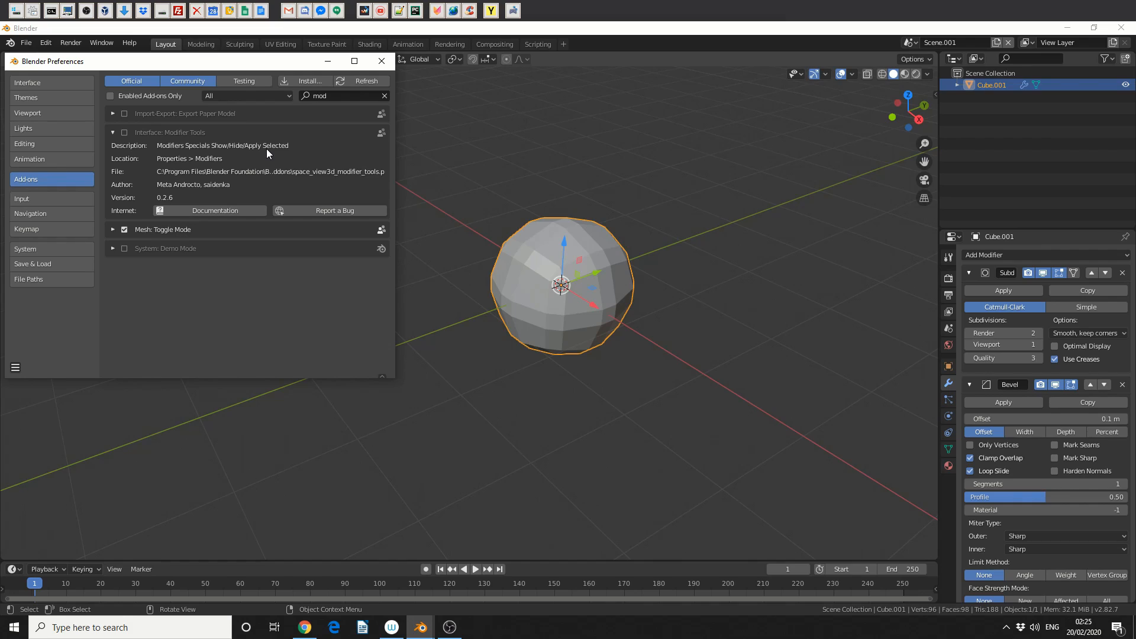
# Close Preferences so Cube.001's modifier panel shows the Apply All commands.
pyautogui.click(381, 62)
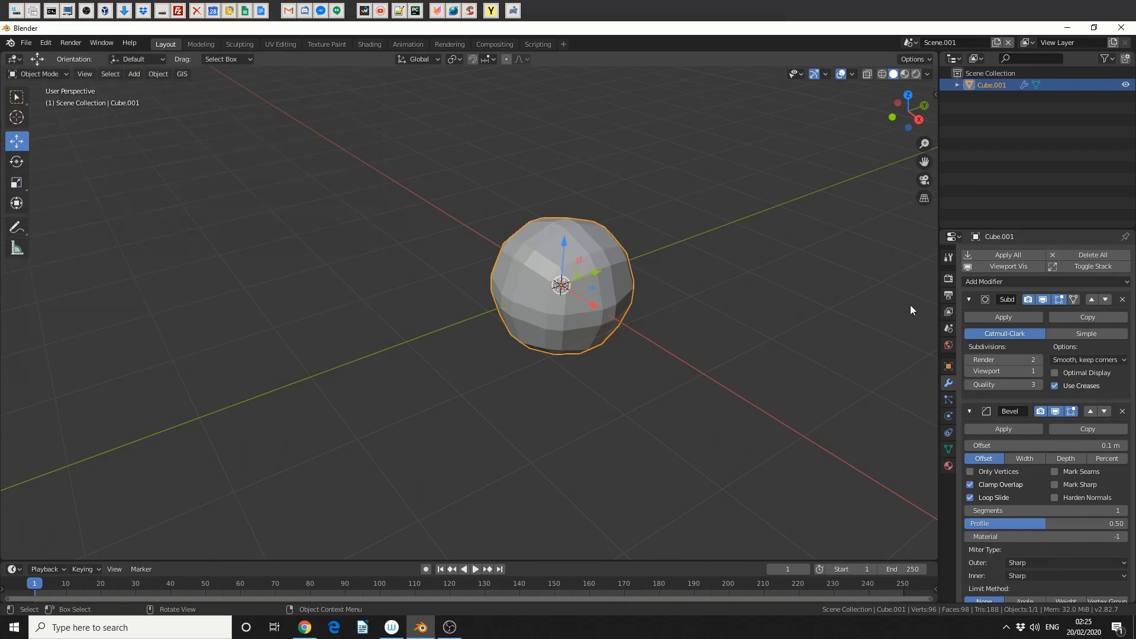
pyautogui.moveTo(999, 267)
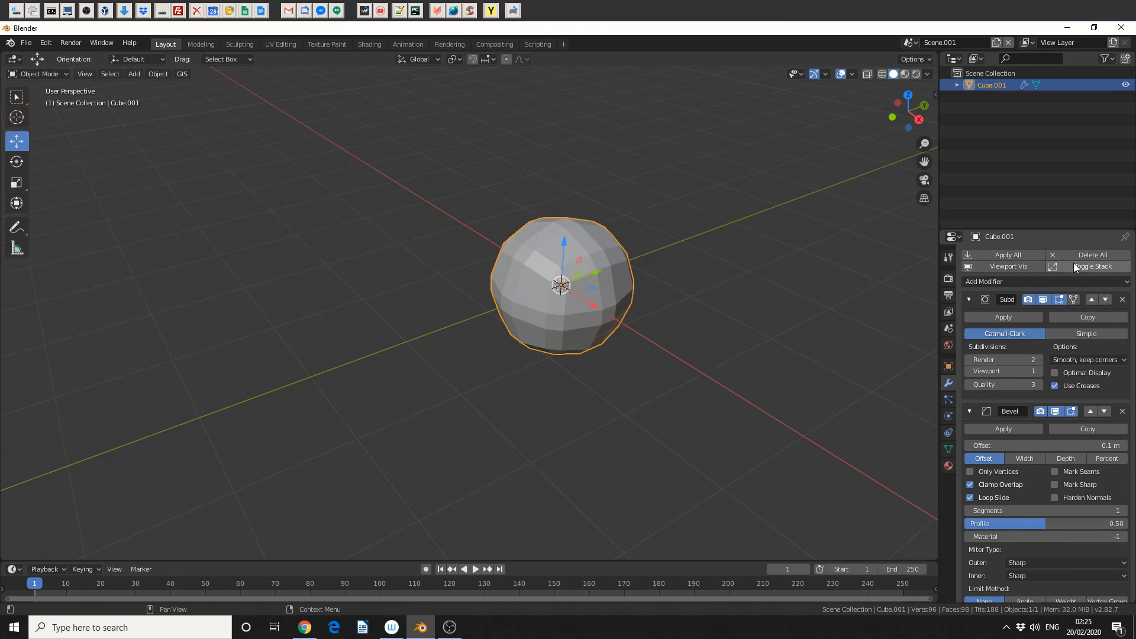
pyautogui.moveTo(1007, 270)
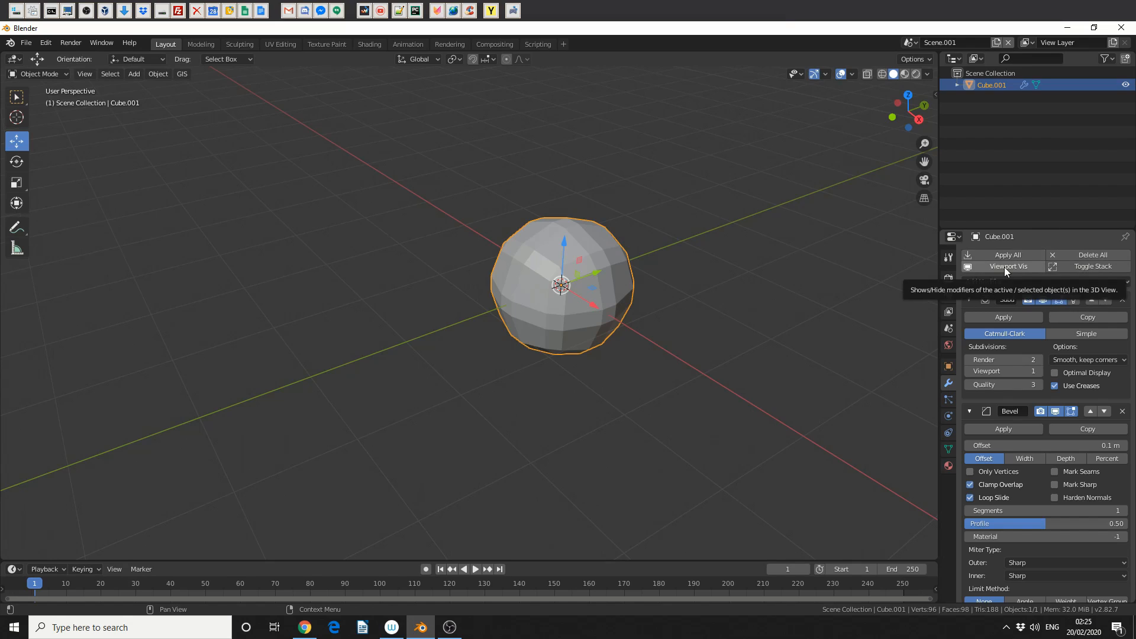
pyautogui.moveTo(1042, 260)
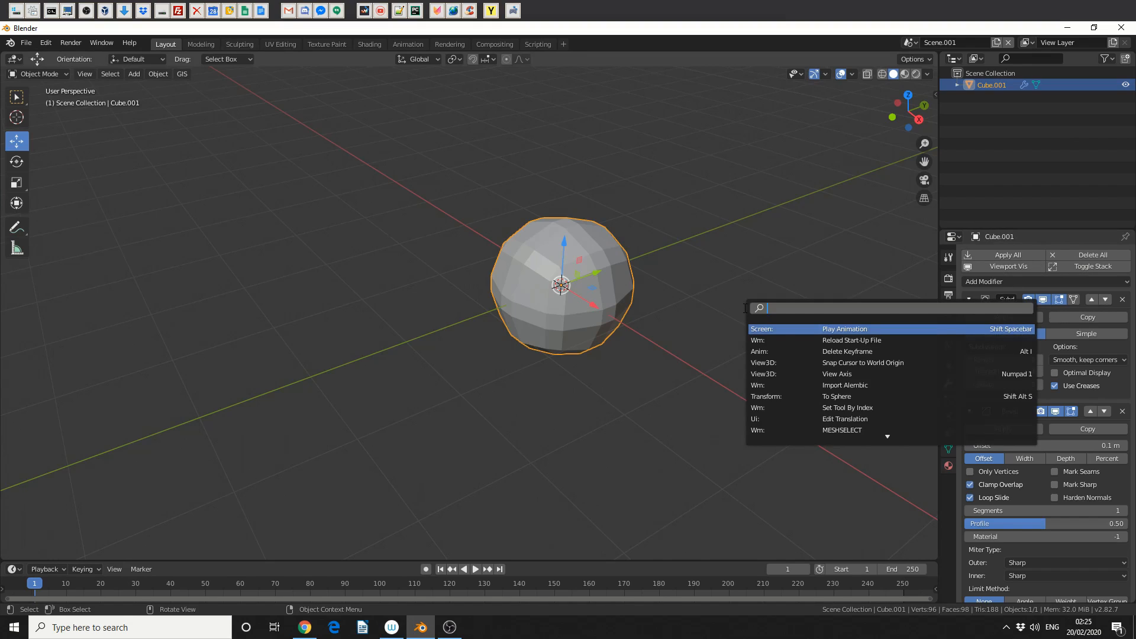
# Run Object: Apply All Modifiers from search 'appl' to bake Cube.001's Subdivision and Bevel.
pyautogui.write('appl')
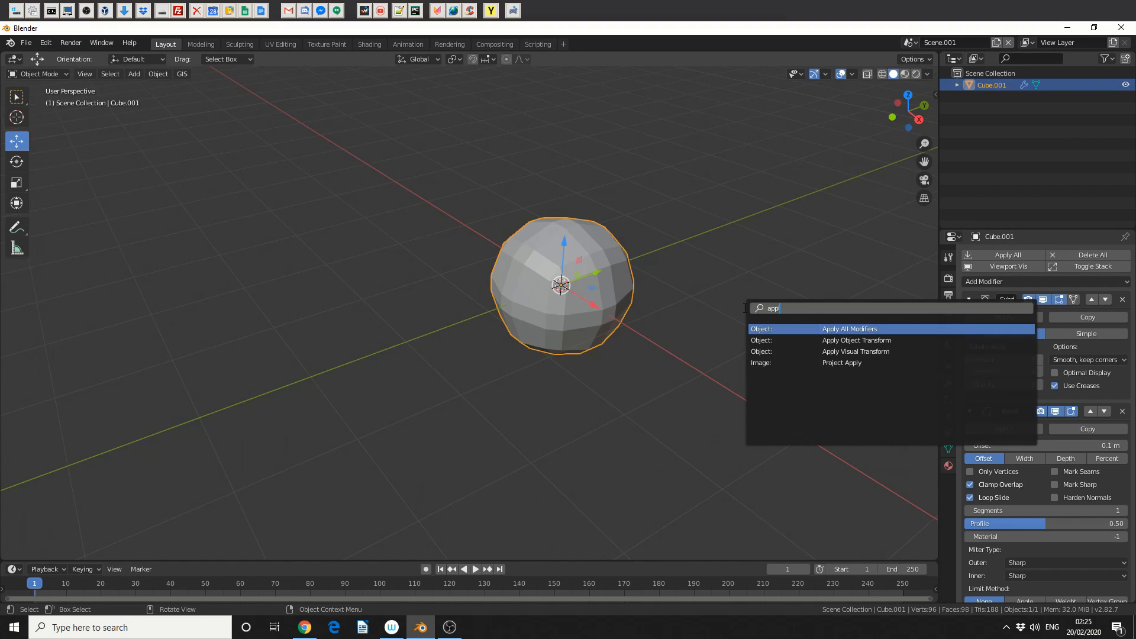
pyautogui.click(850, 329)
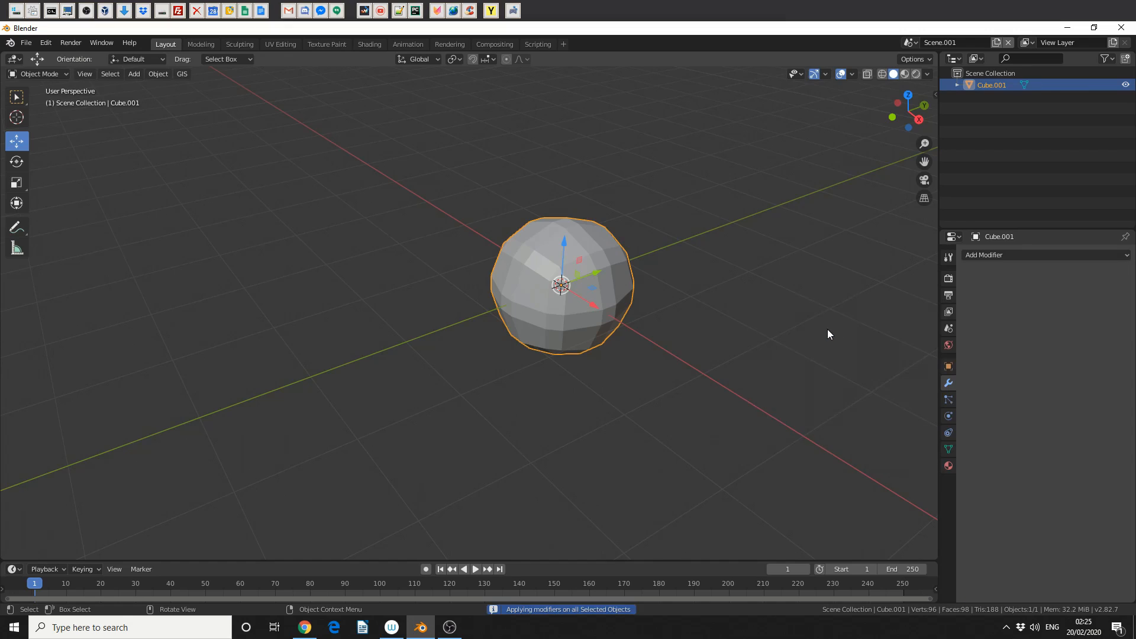